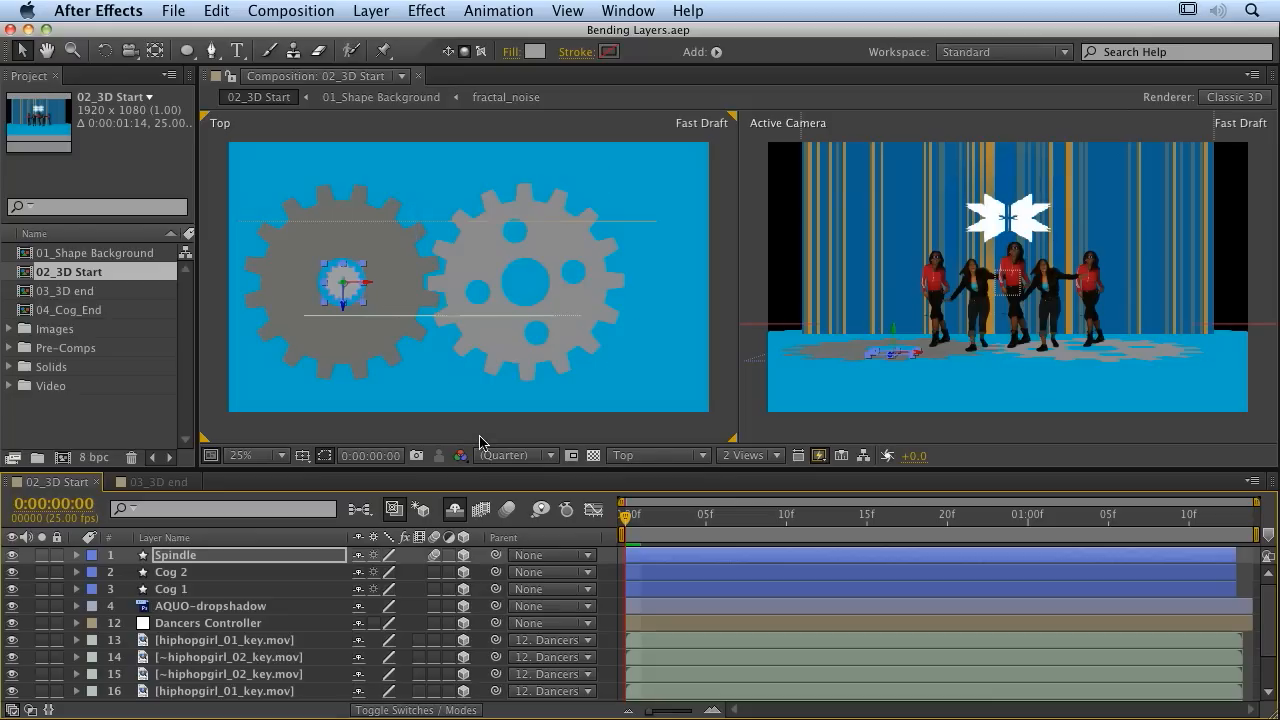
{"action": "mouse_move", "coordinate": [481, 446]}
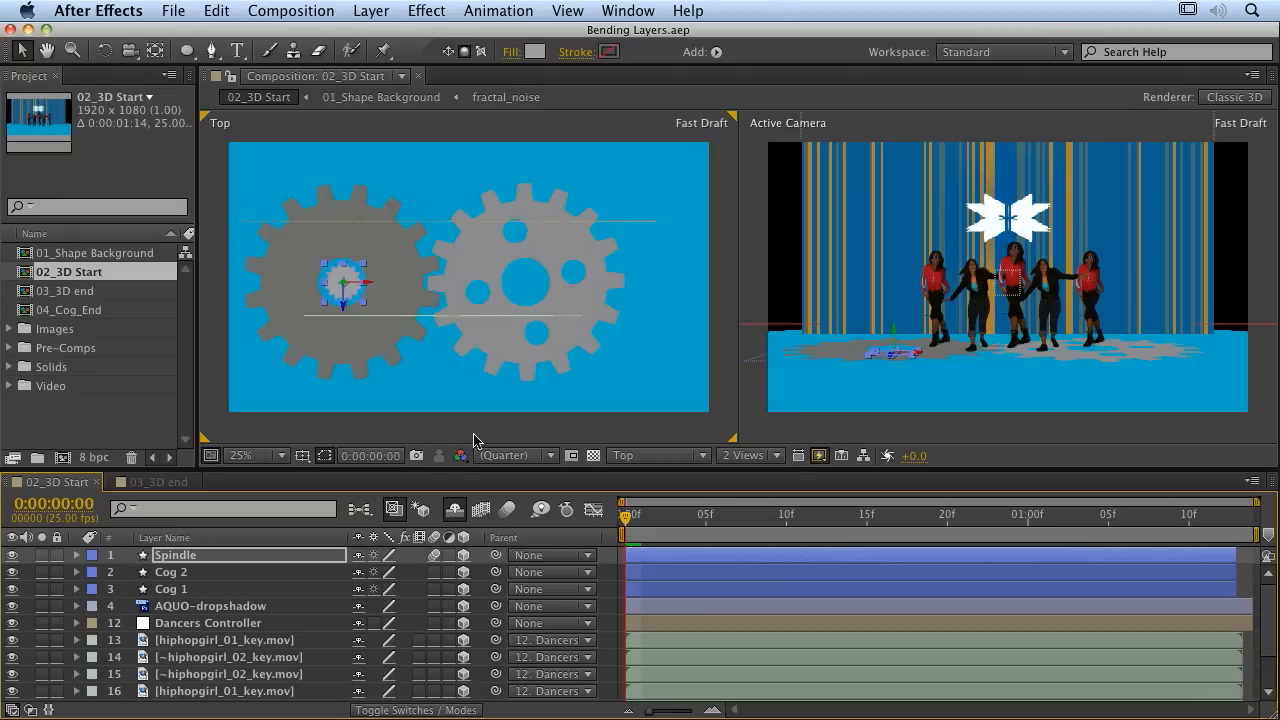
{"action": "mouse_move", "coordinate": [288, 582]}
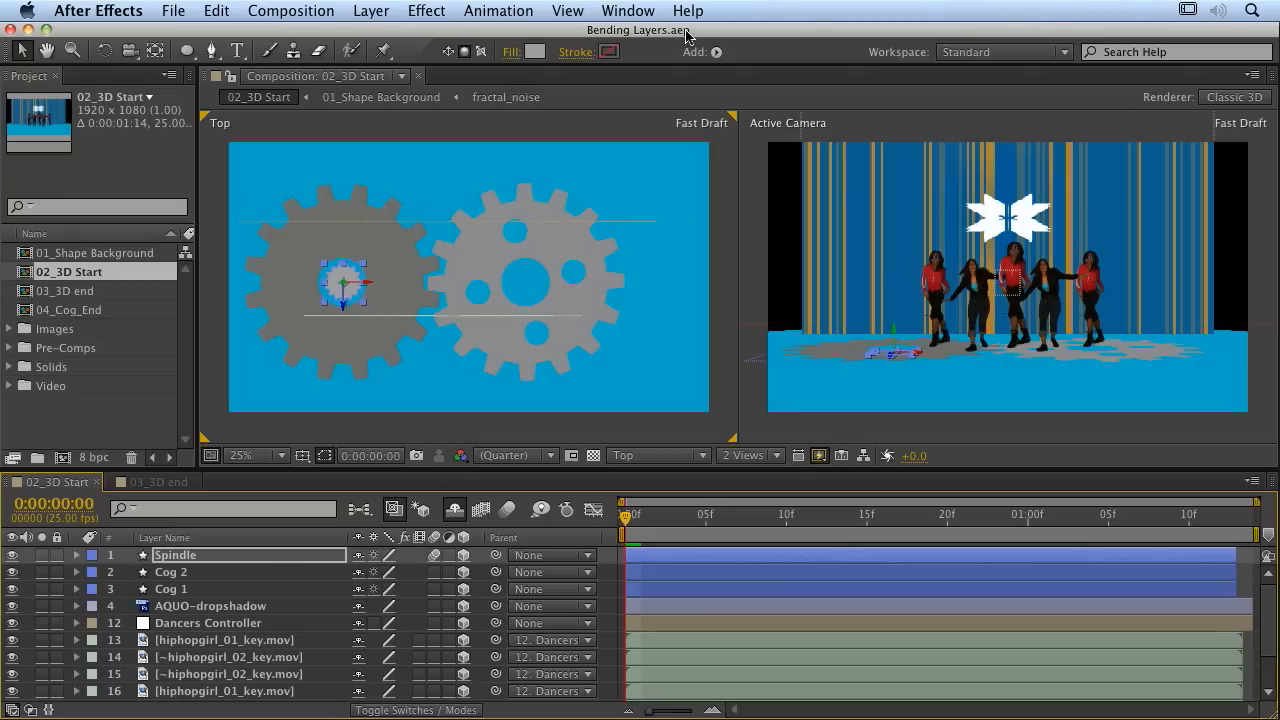
{"action": "mouse_move", "coordinate": [337, 614]}
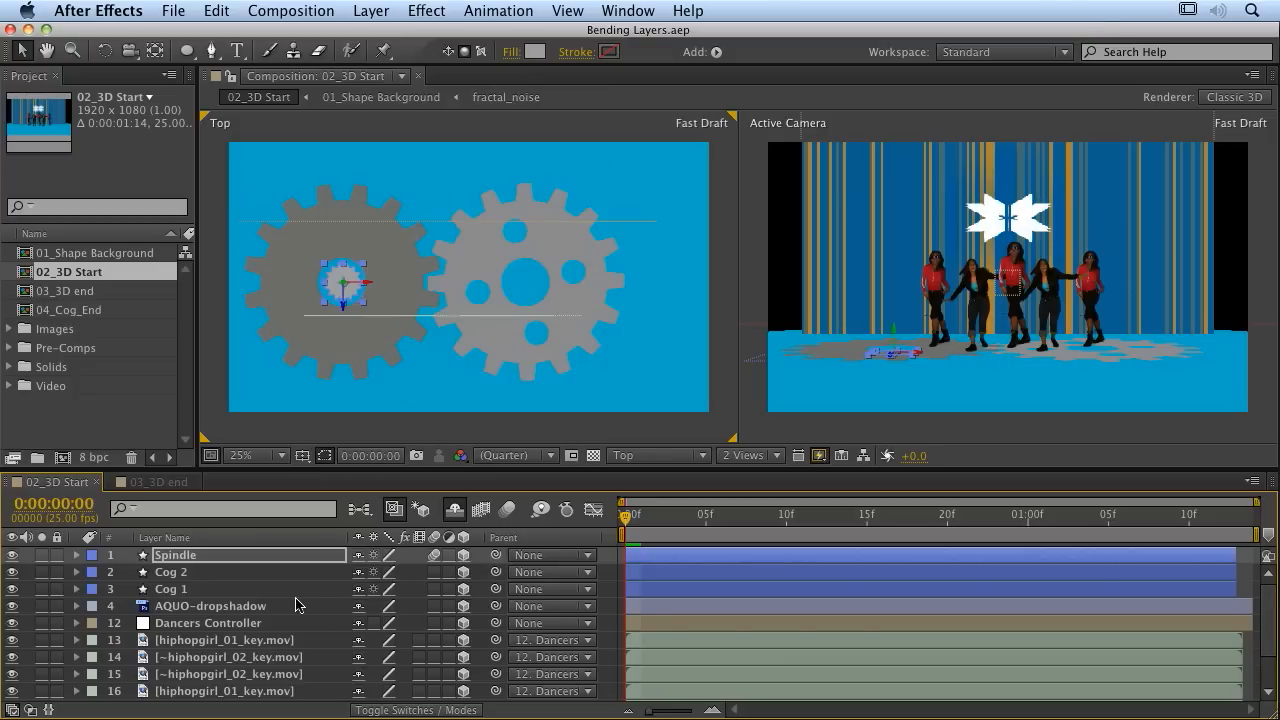
Scroll the Timeline down to the Floor and nested 01_Shape Background layers
{"action": "scroll", "scroll_direction": "down", "scroll_amount": 3}
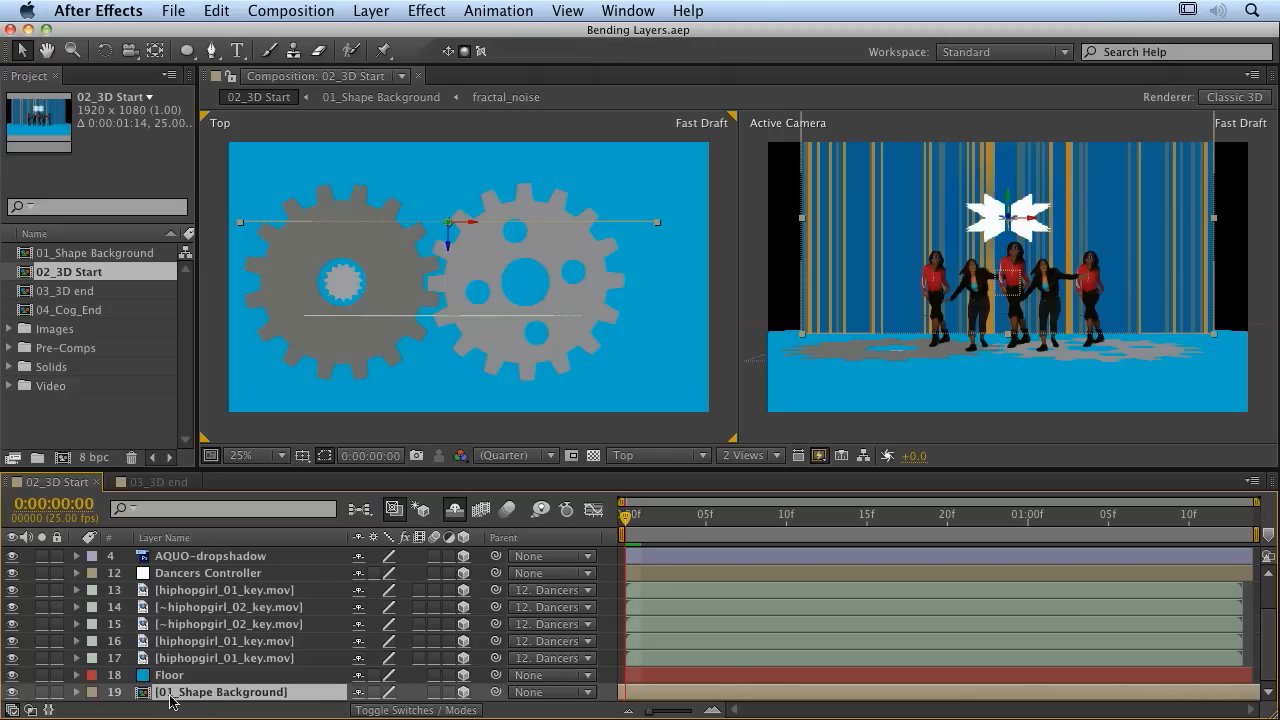
{"action": "mouse_move", "coordinate": [190, 698]}
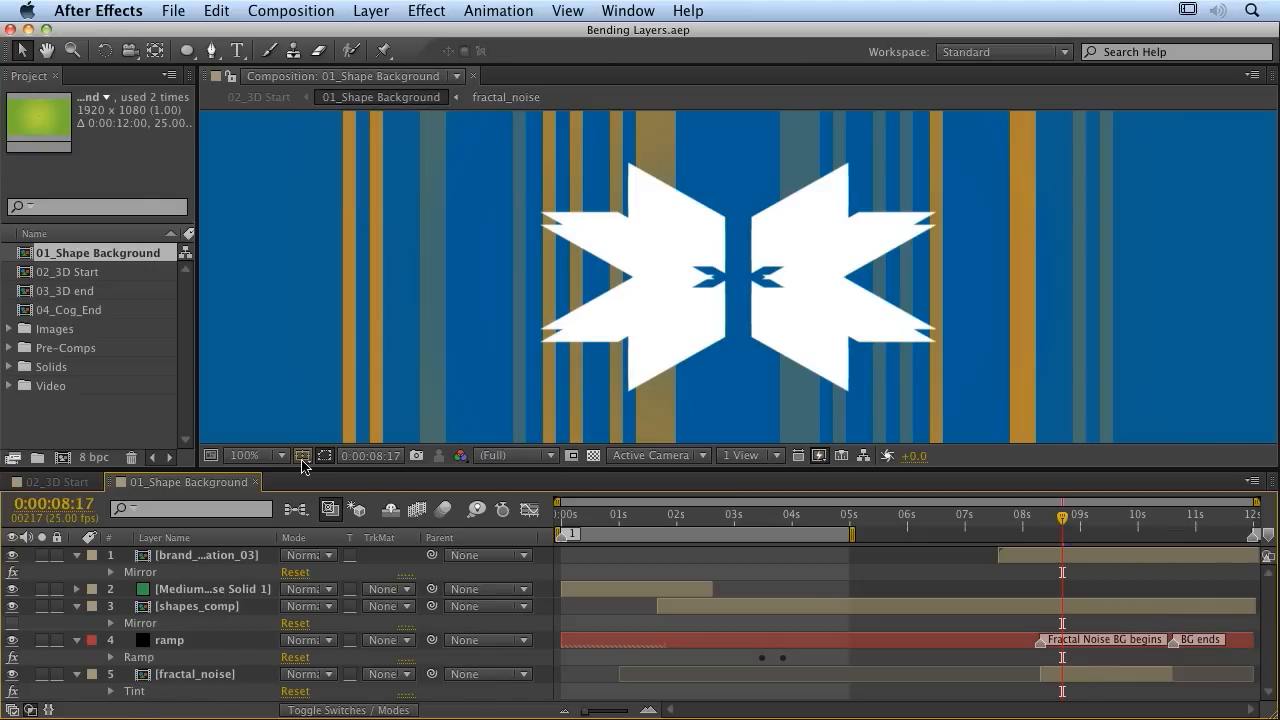
Scrub the background animation from about 1s forward to the pink starburst near 4:15
{"action": "left_click", "coordinate": [627, 516]}
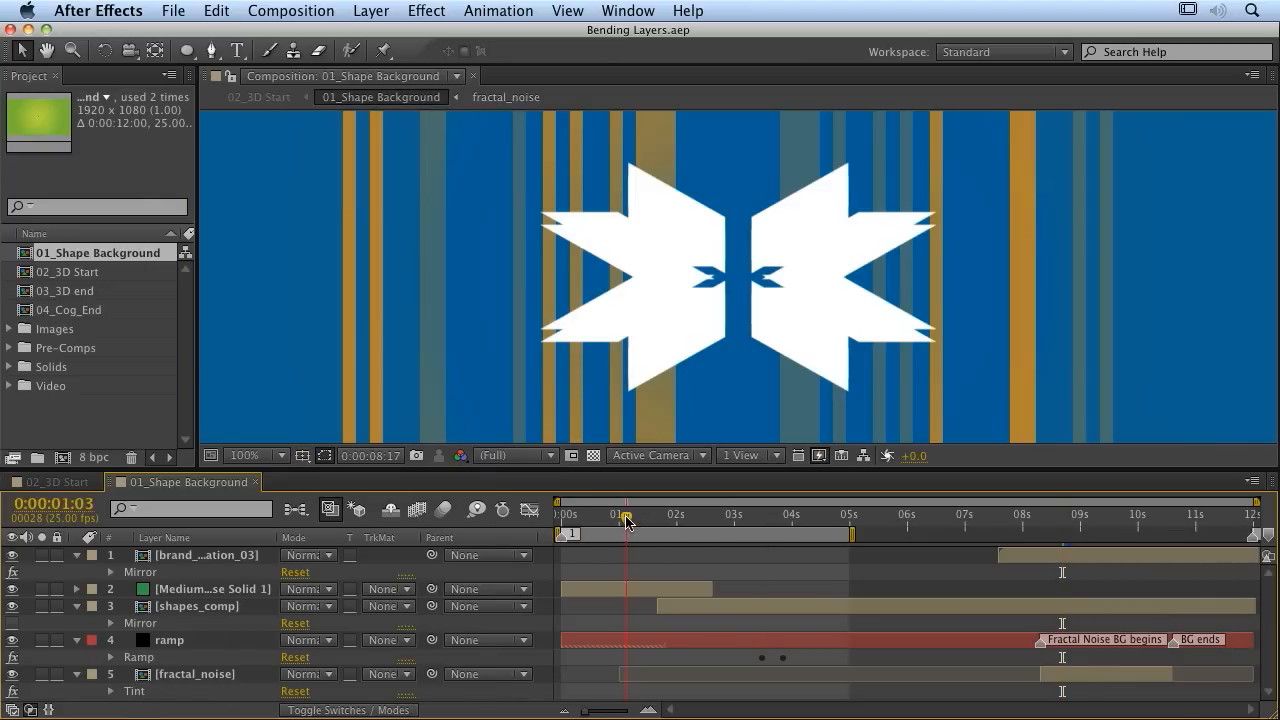
{"action": "left_click_drag", "start_coordinate": [627, 518], "coordinate": [935, 518]}
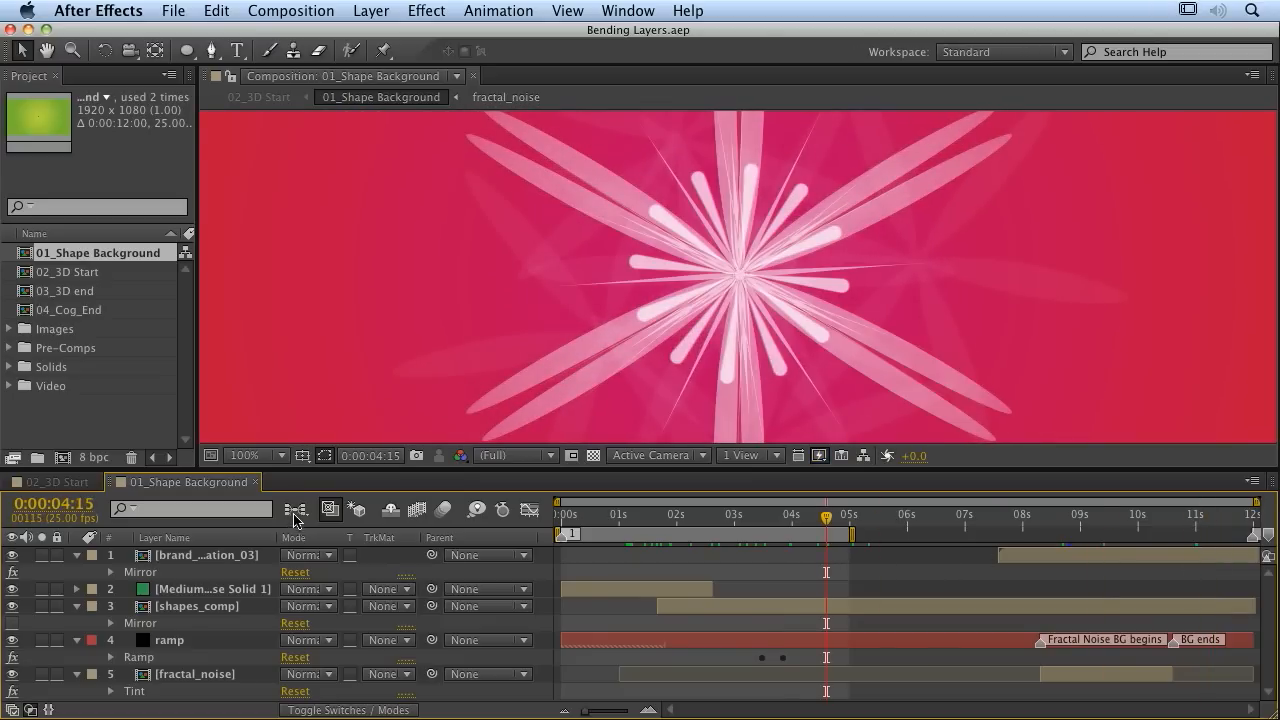
{"action": "mouse_move", "coordinate": [298, 513]}
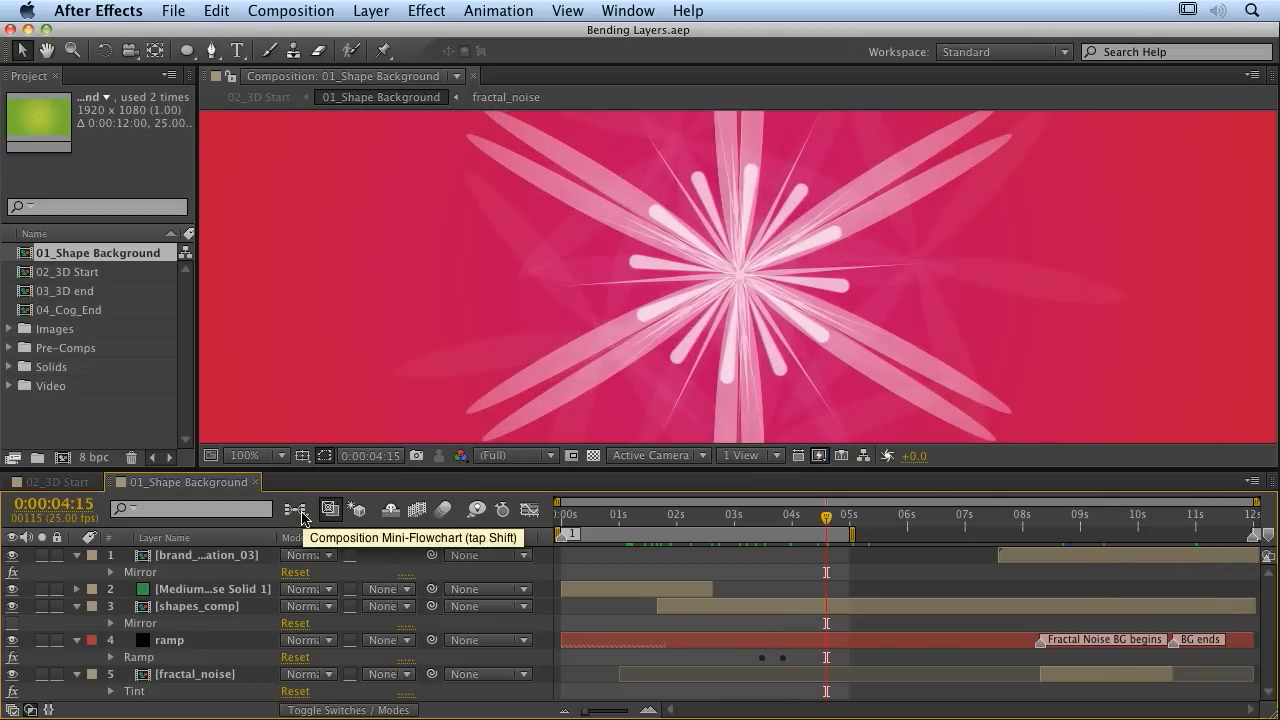
Show the Composition Mini-Flowchart revealing where 01_Shape Background is nested
{"action": "left_click", "coordinate": [330, 508]}
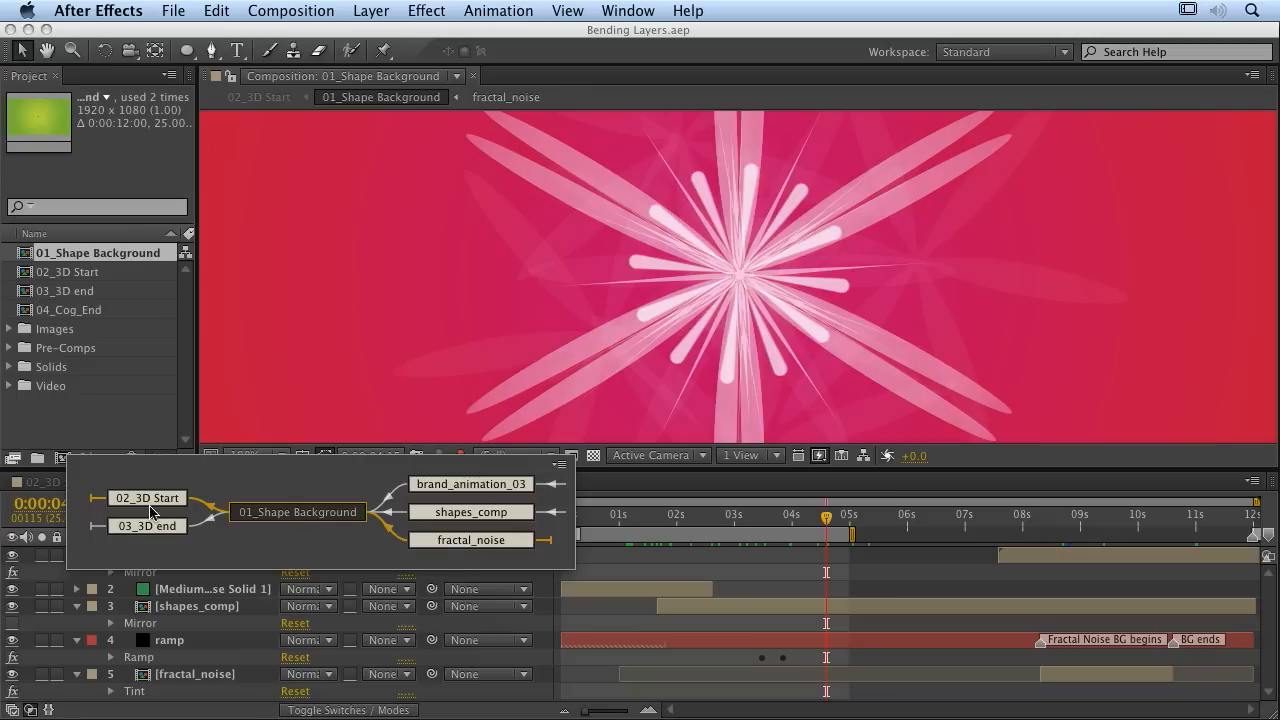
{"action": "mouse_move", "coordinate": [485, 518]}
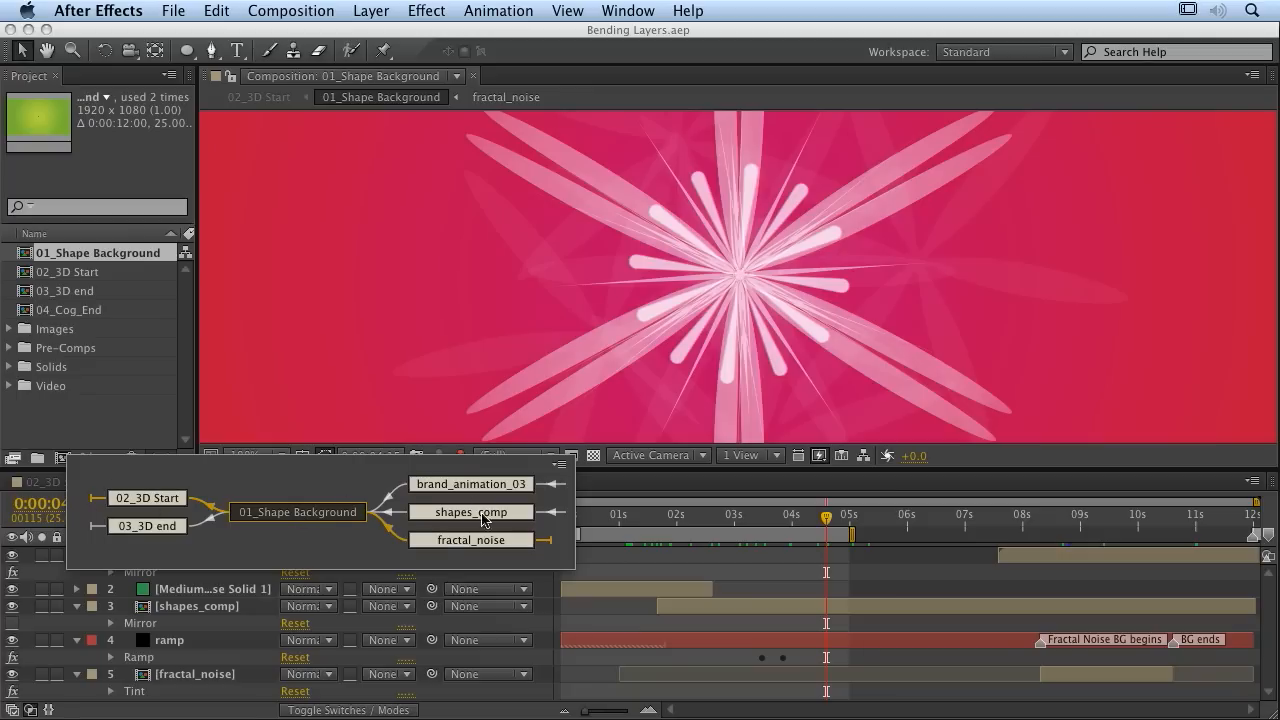
{"action": "mouse_move", "coordinate": [145, 502]}
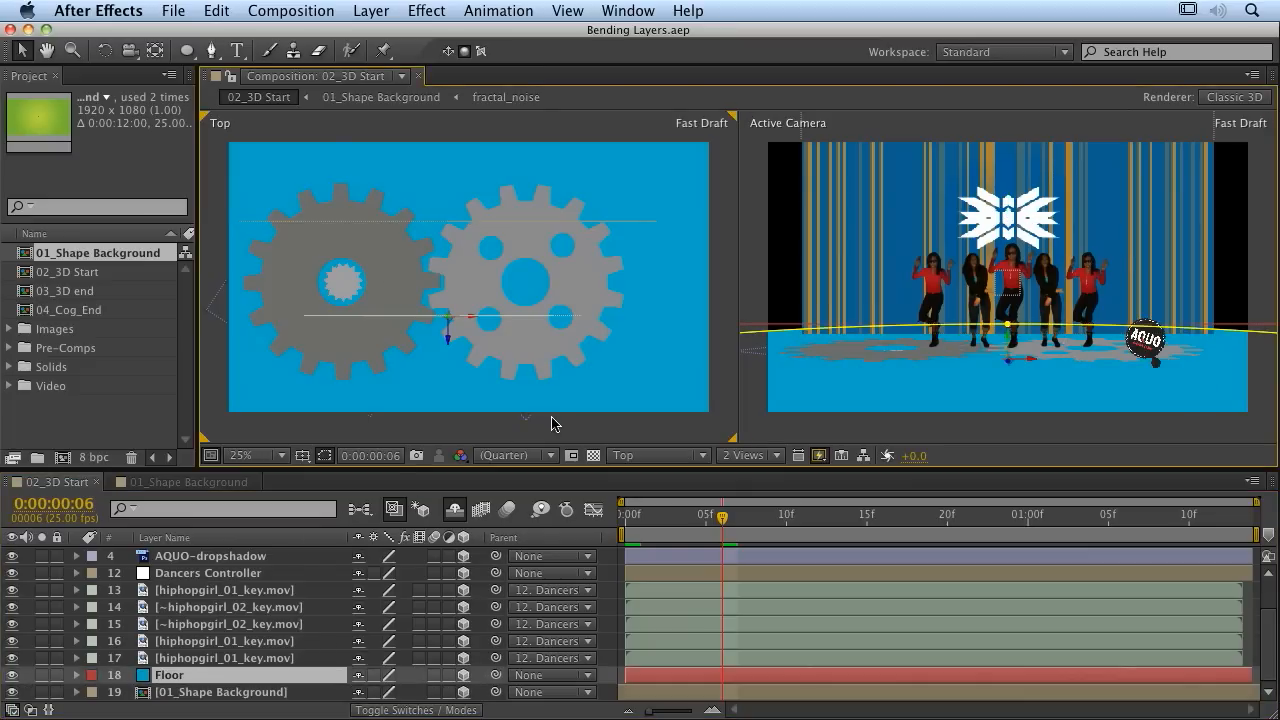
View the scene from Custom View 1 and switch 02_3D Start to the Ray-traced 3D renderer
{"action": "left_click", "coordinate": [657, 455]}
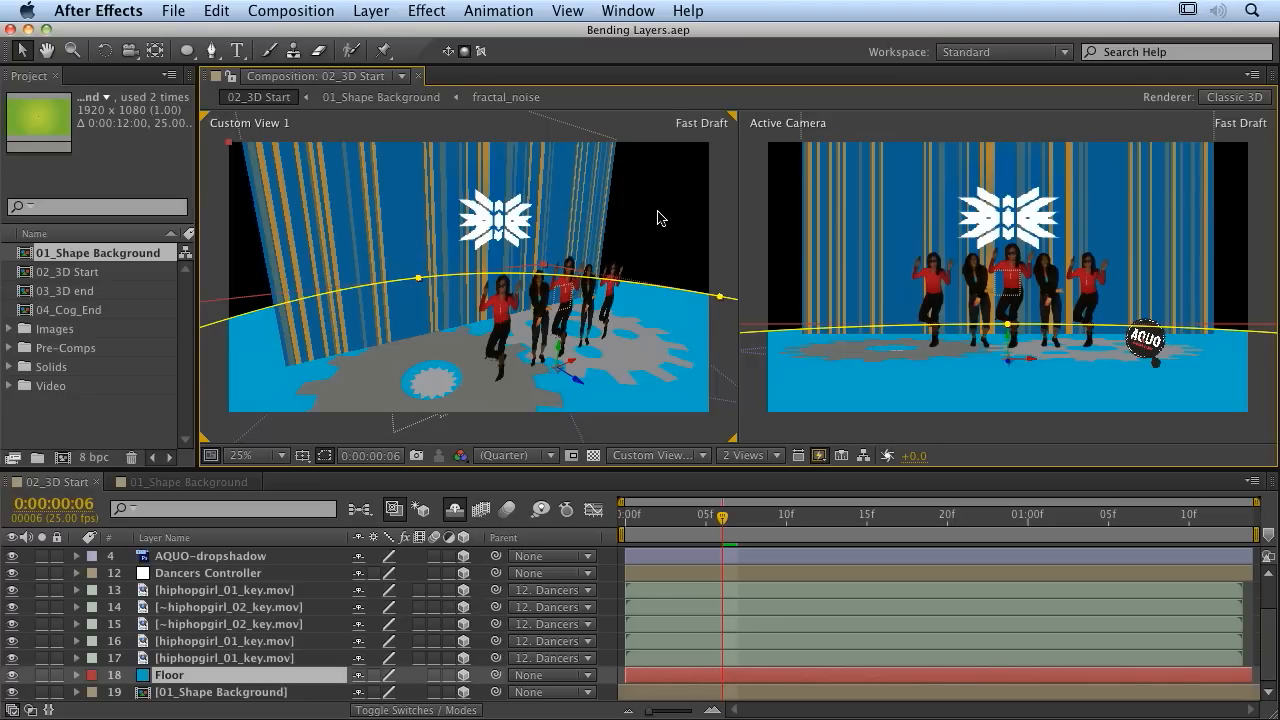
{"action": "mouse_move", "coordinate": [193, 714]}
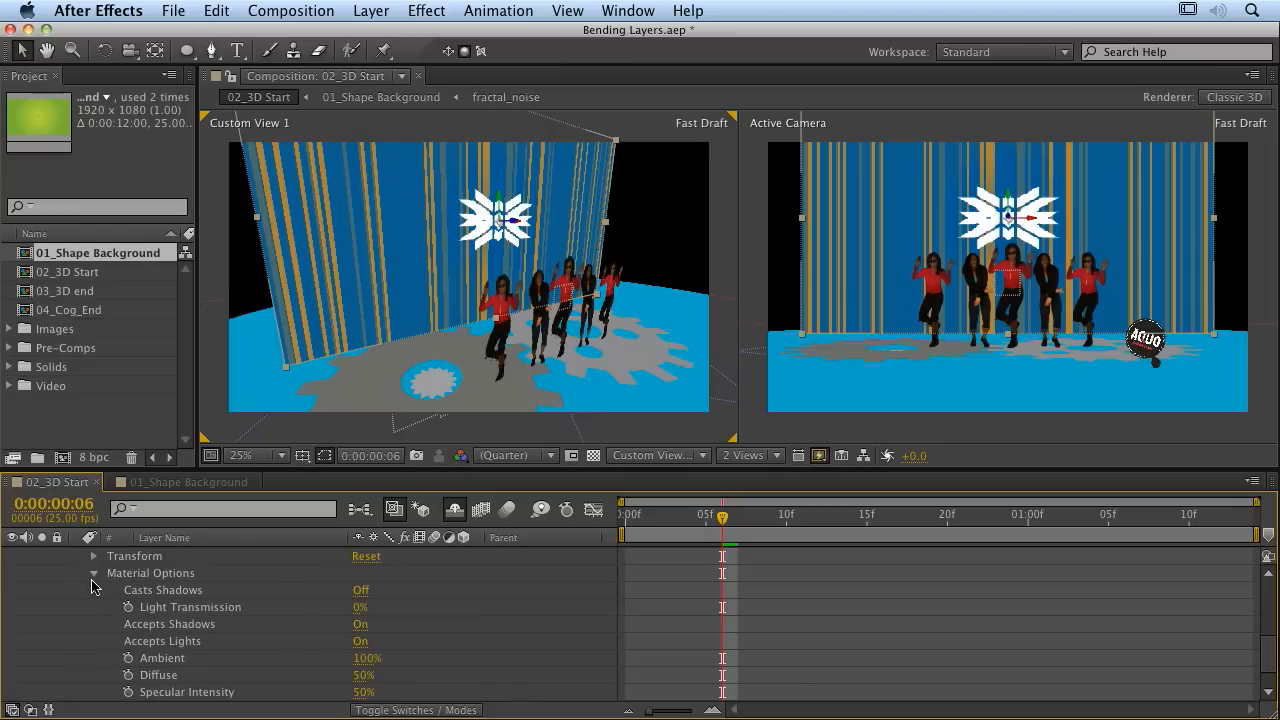
{"action": "mouse_move", "coordinate": [152, 654]}
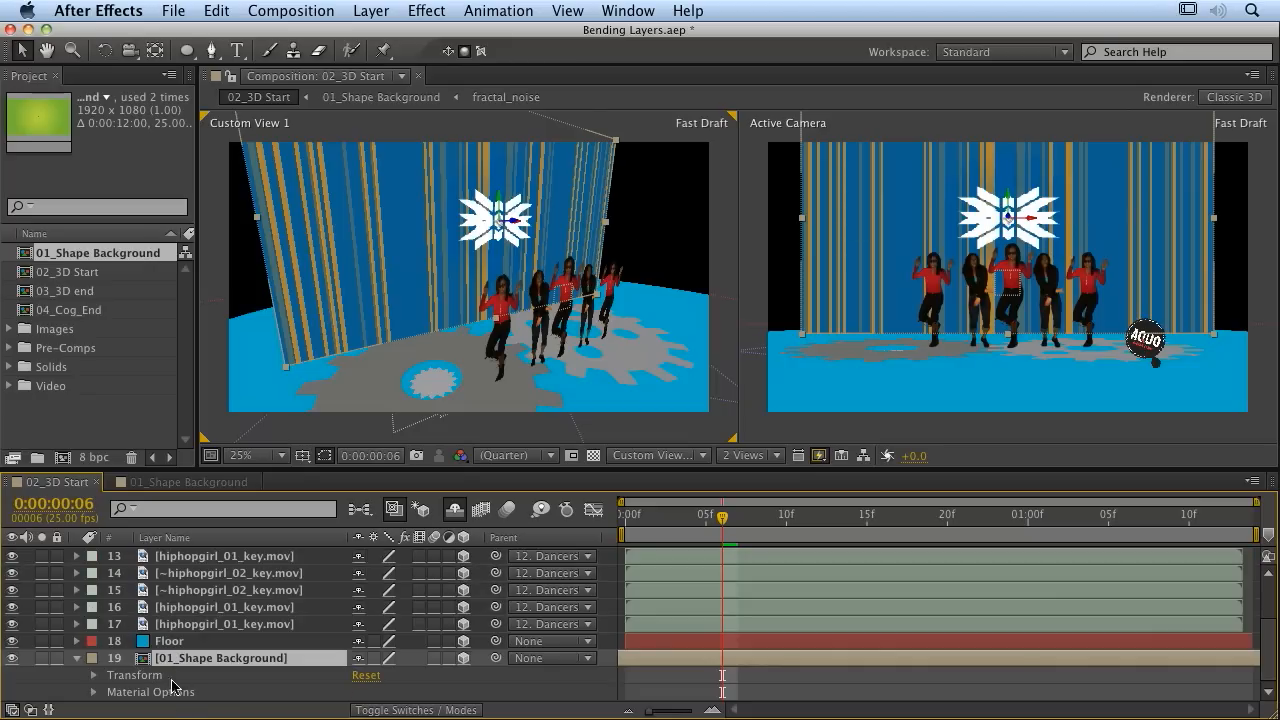
{"action": "mouse_move", "coordinate": [193, 691]}
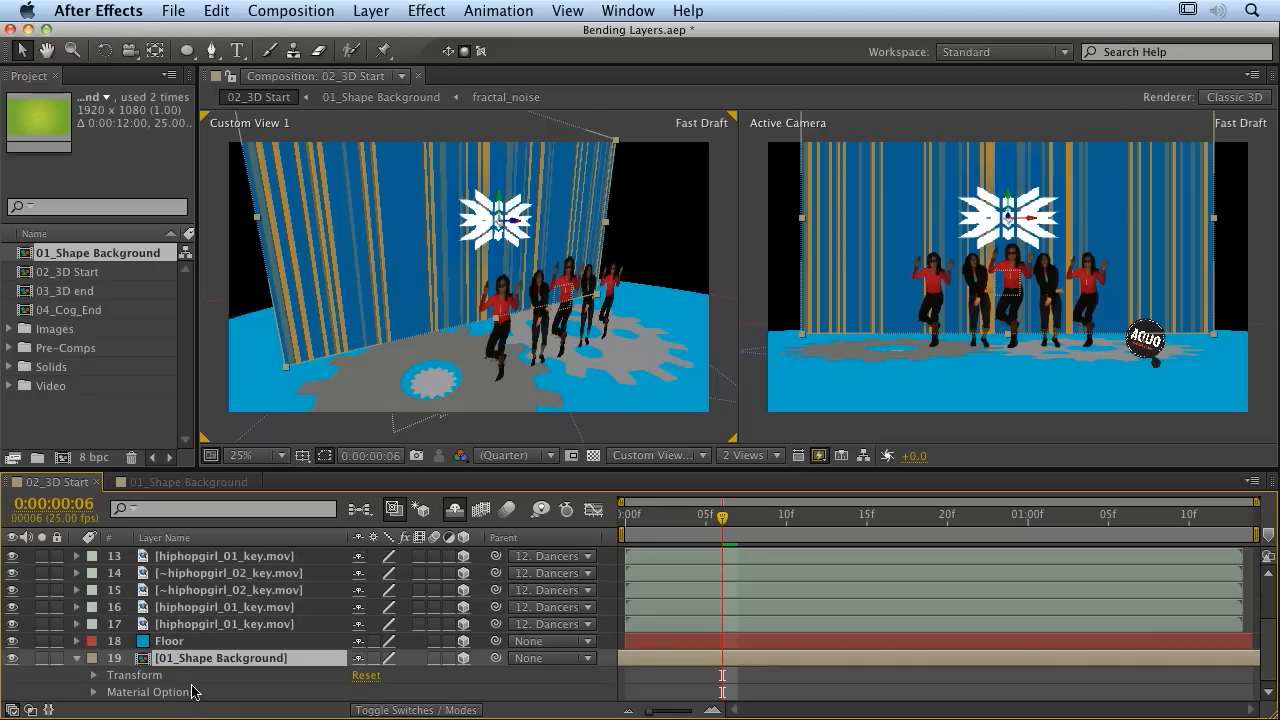
{"action": "mouse_move", "coordinate": [1235, 110]}
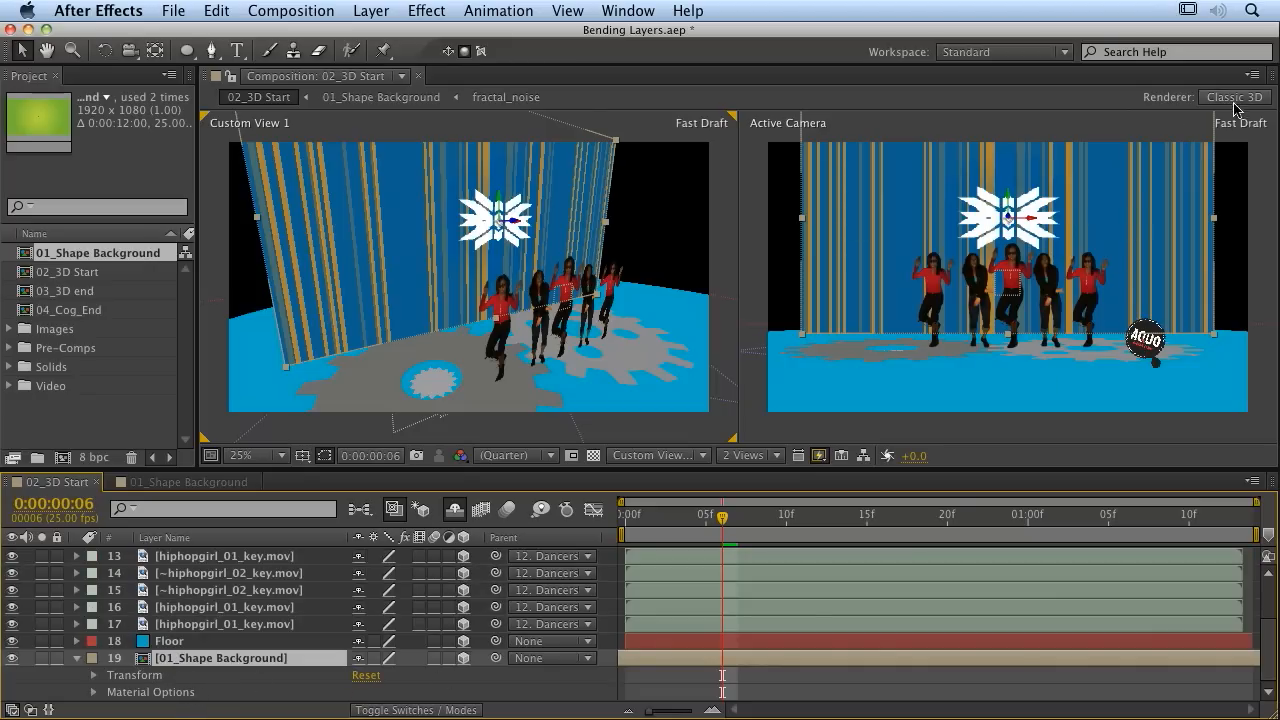
{"action": "mouse_move", "coordinate": [1235, 96]}
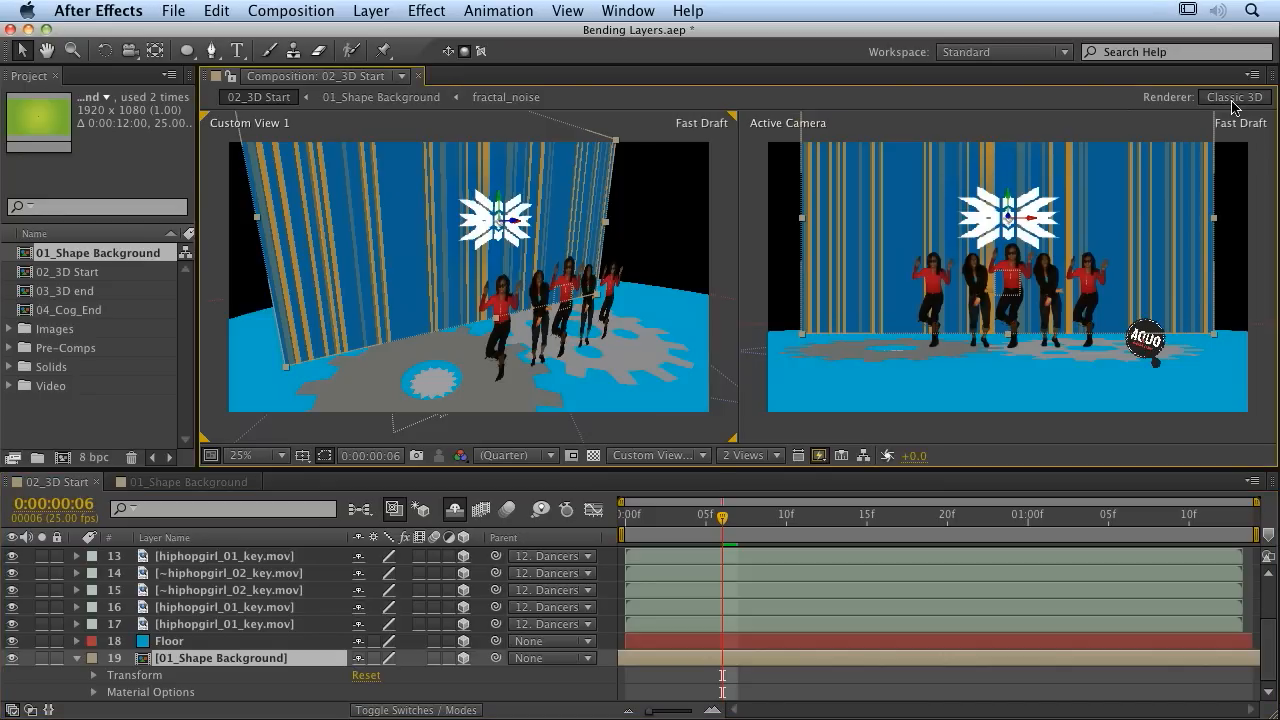
{"action": "left_click", "coordinate": [1234, 97]}
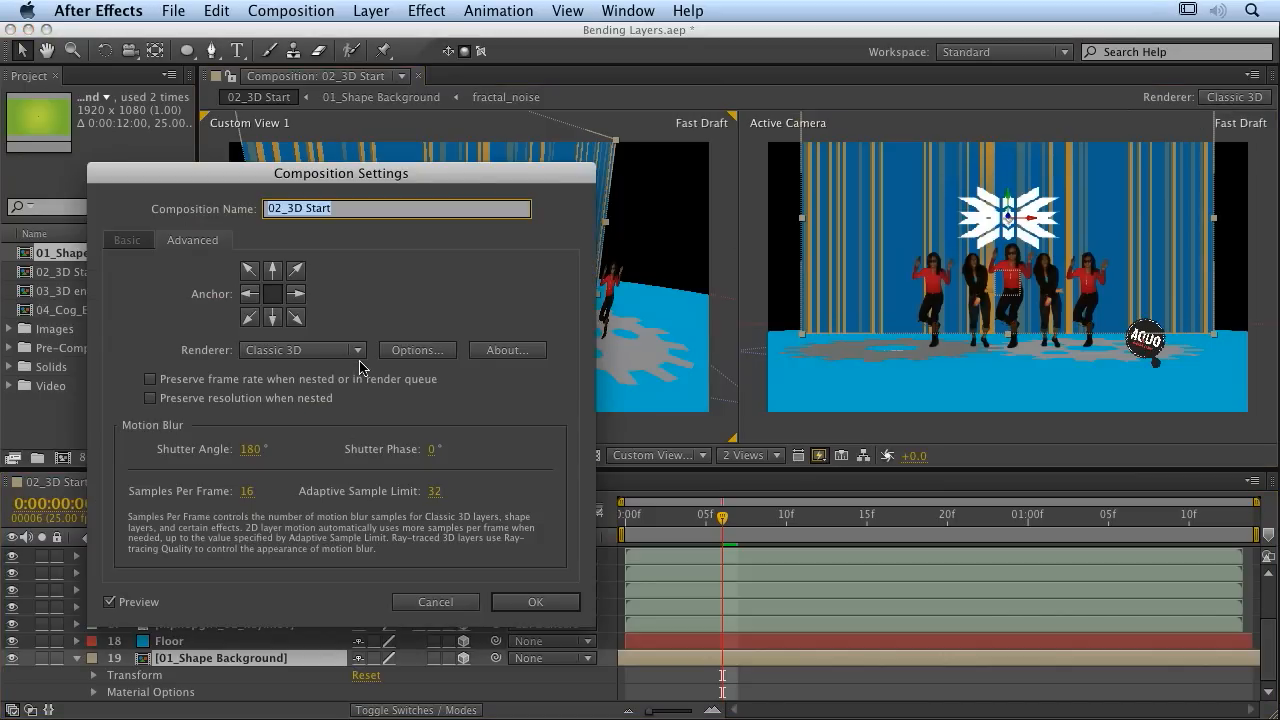
{"action": "left_click", "coordinate": [300, 350]}
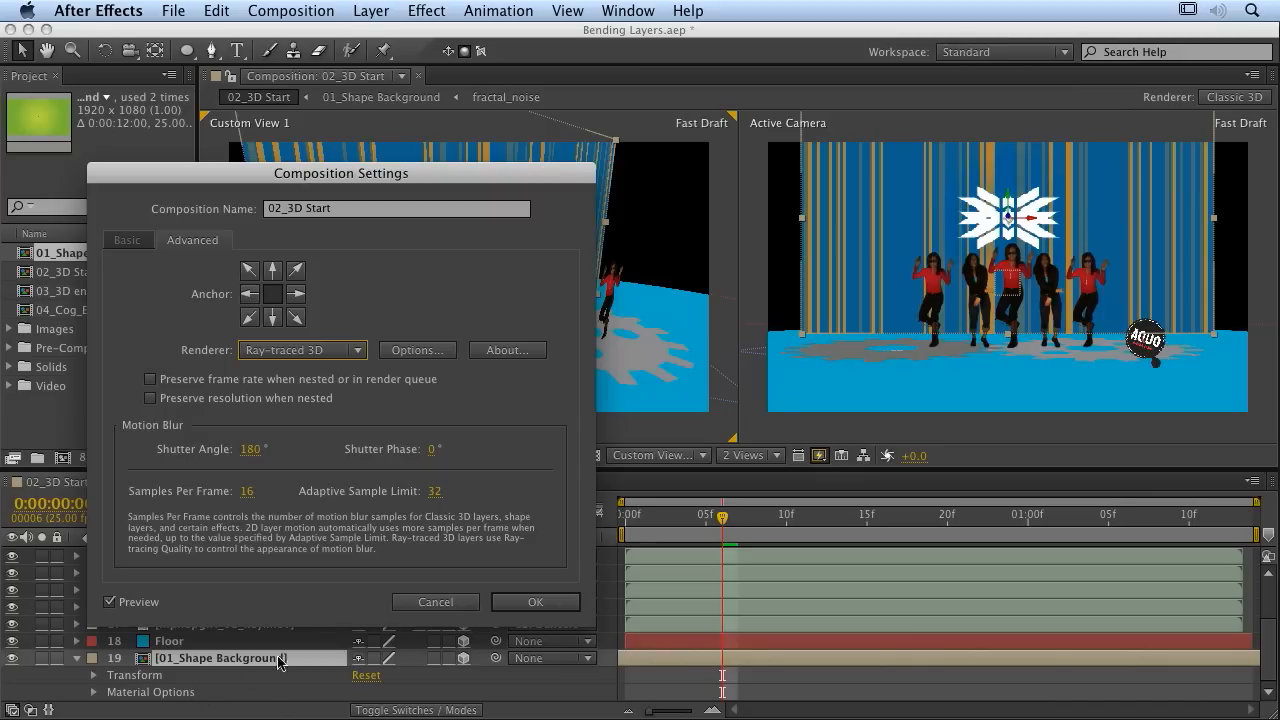
{"action": "left_click", "coordinate": [535, 601]}
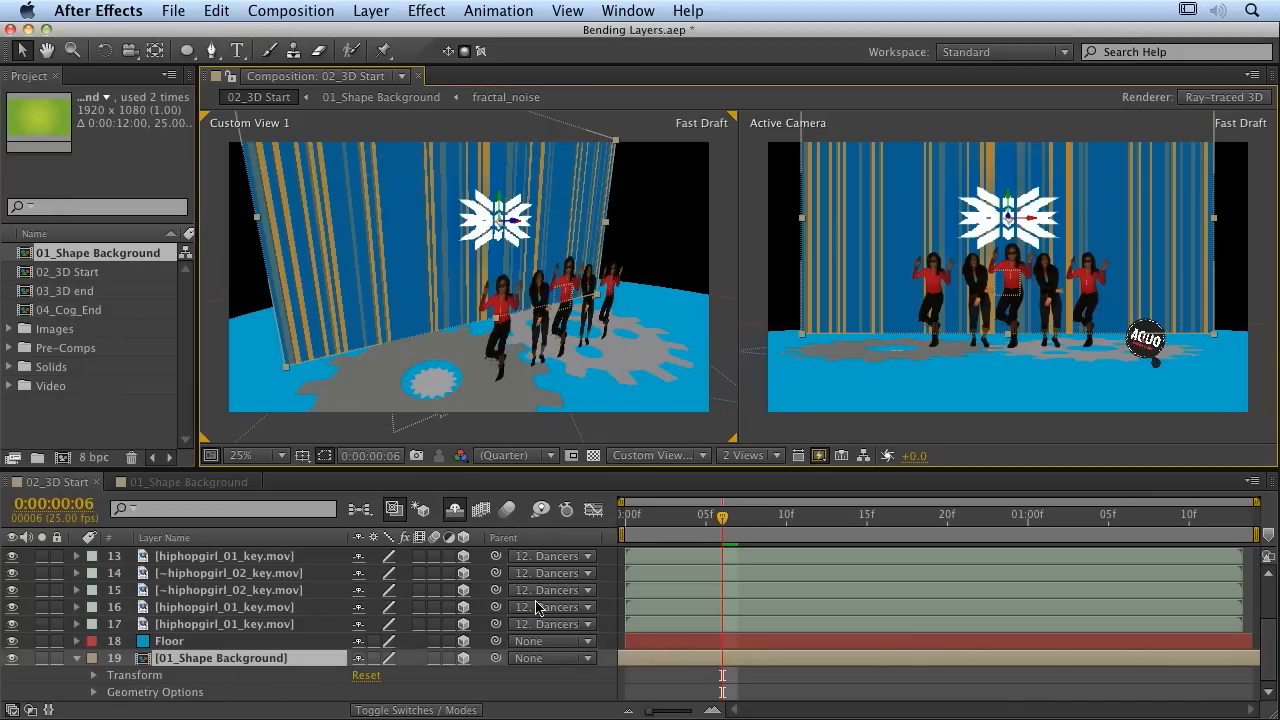
{"action": "mouse_move", "coordinate": [98, 698]}
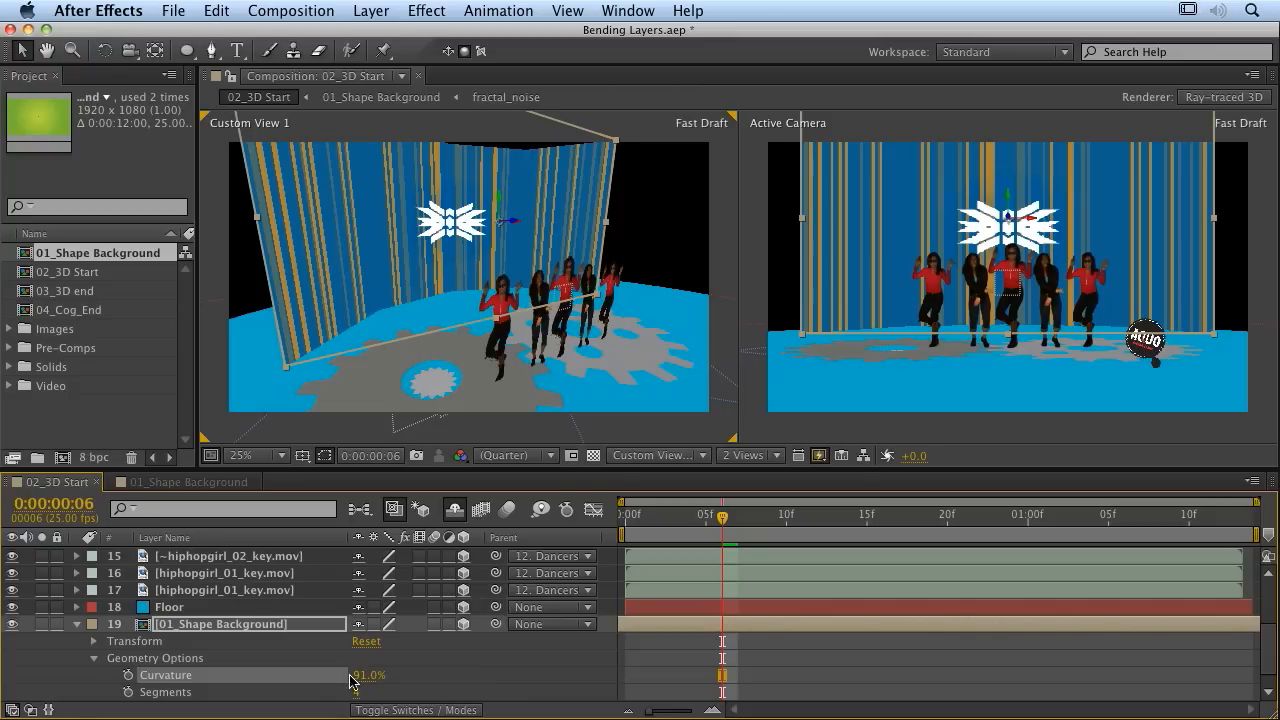
Set the Shape Background layer's Geometry Options to Curvature 80% and Segments 10
{"action": "left_click", "coordinate": [368, 674]}
{"action": "type", "text": "80"}
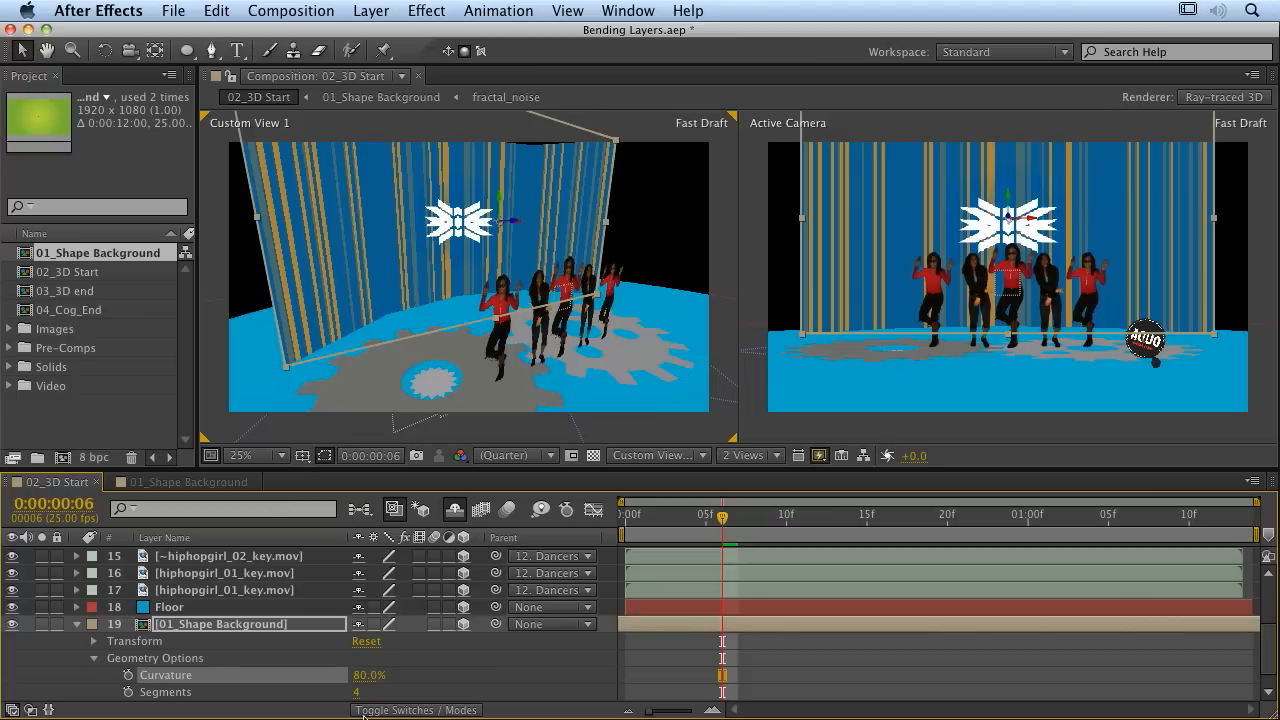
{"action": "left_click", "coordinate": [365, 691]}
{"action": "type", "text": "10"}
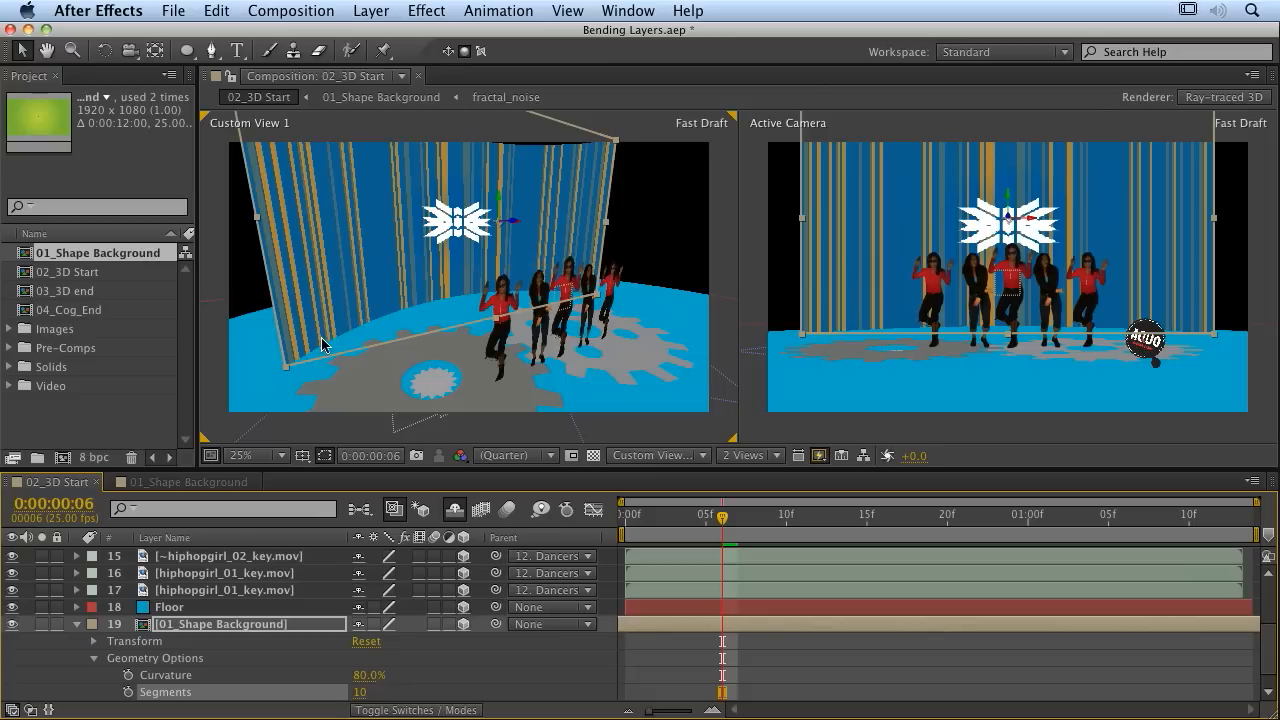
{"action": "mouse_move", "coordinate": [347, 337]}
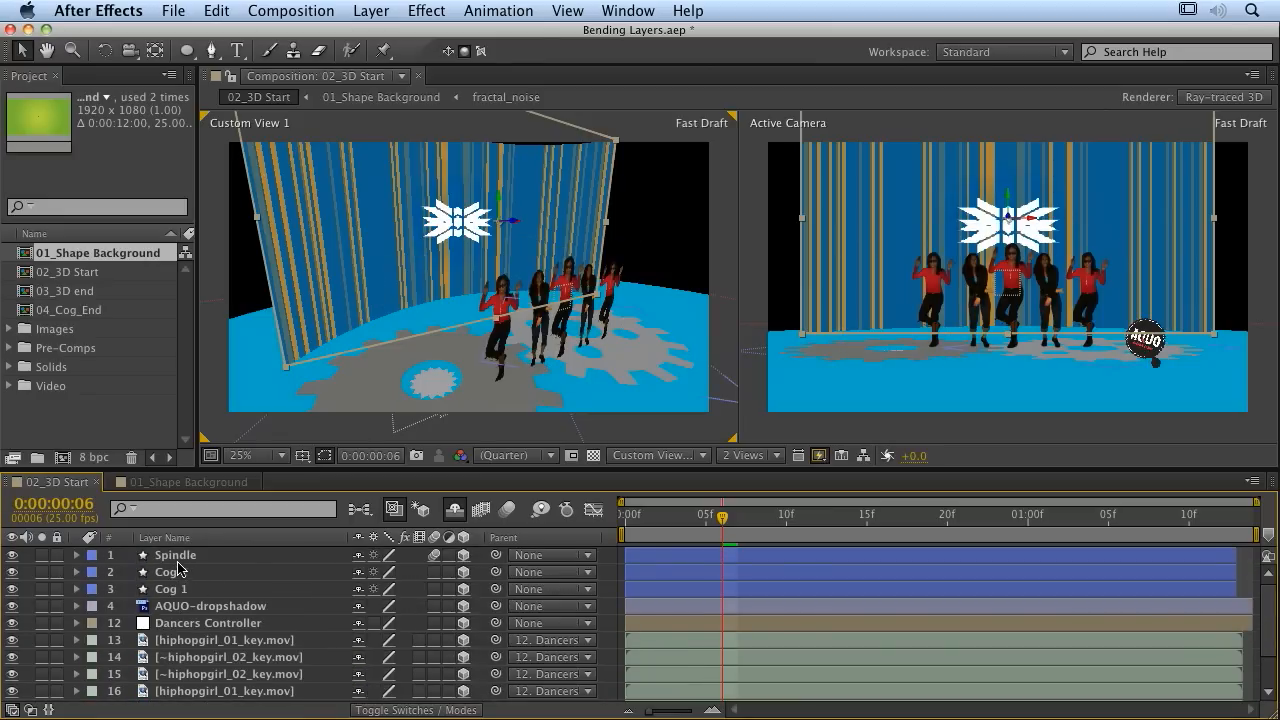
Reveal the Spindle shape layer's properties, then collapse them again
{"action": "left_click", "coordinate": [77, 557]}
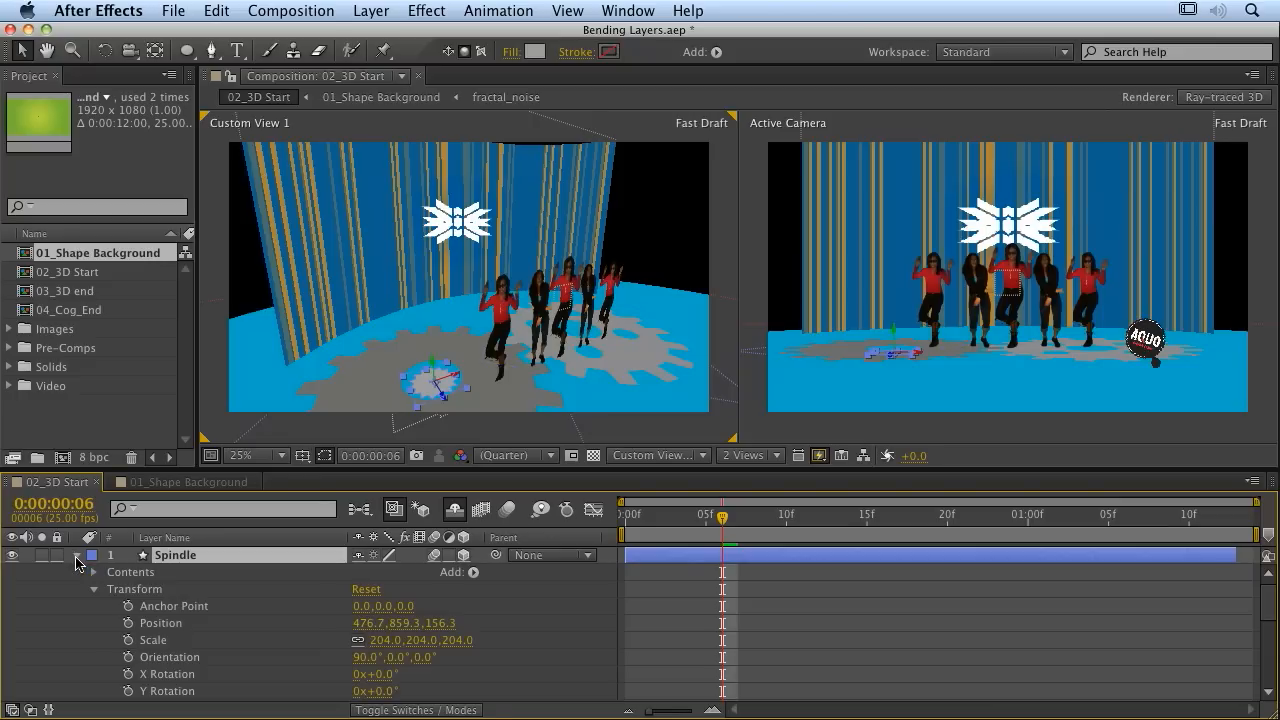
{"action": "left_click", "coordinate": [93, 589]}
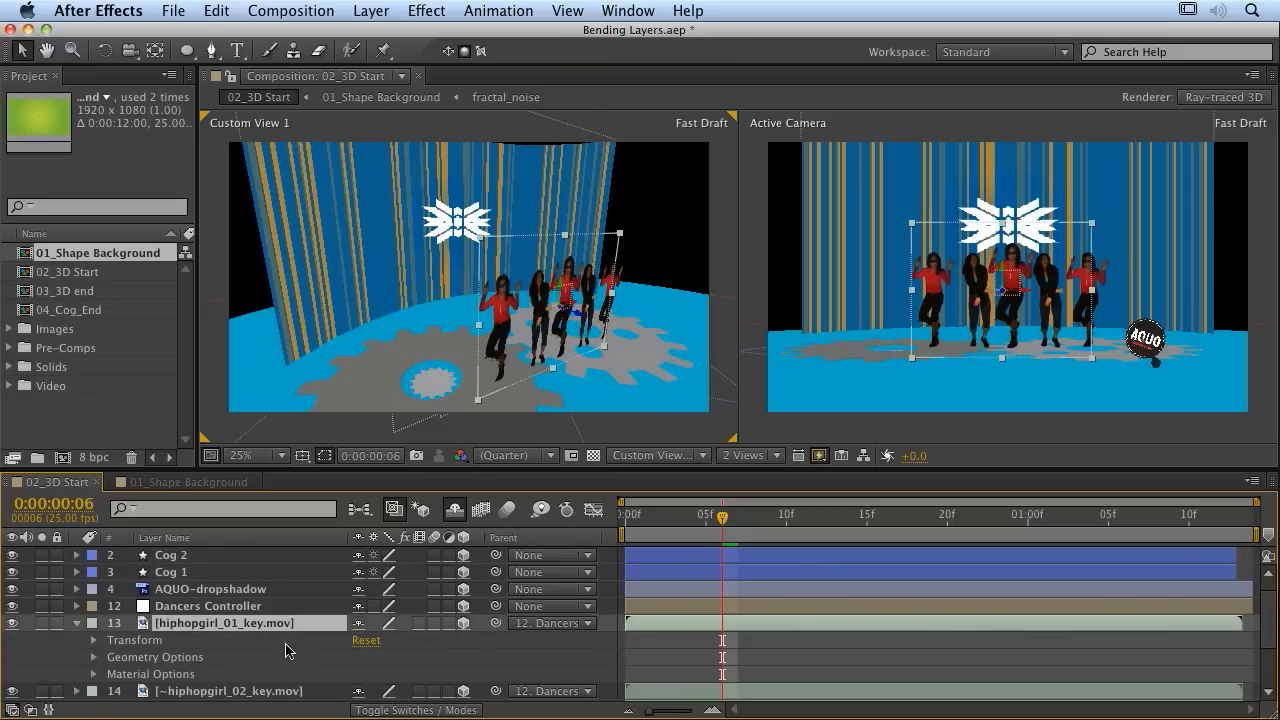
Reveal the dancer layer's Curvature and Segments, then expand the Floor layer's properties
{"action": "left_click", "coordinate": [94, 640]}
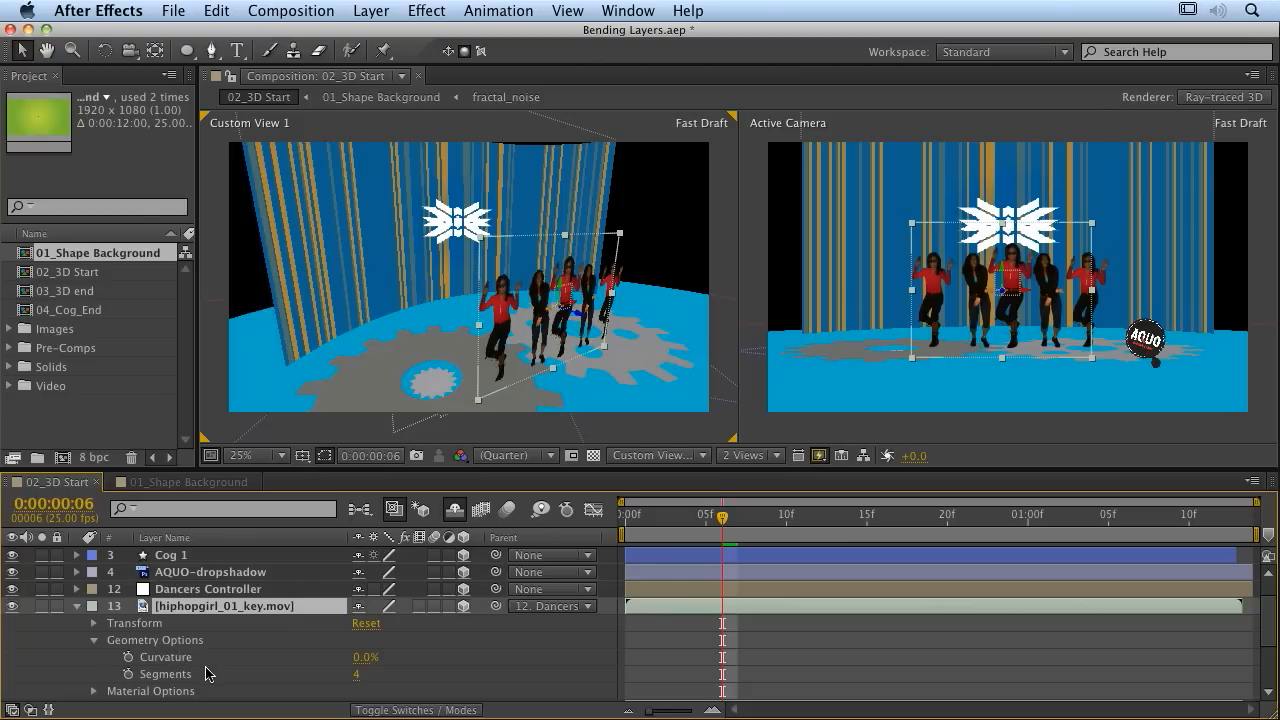
{"action": "mouse_move", "coordinate": [168, 680]}
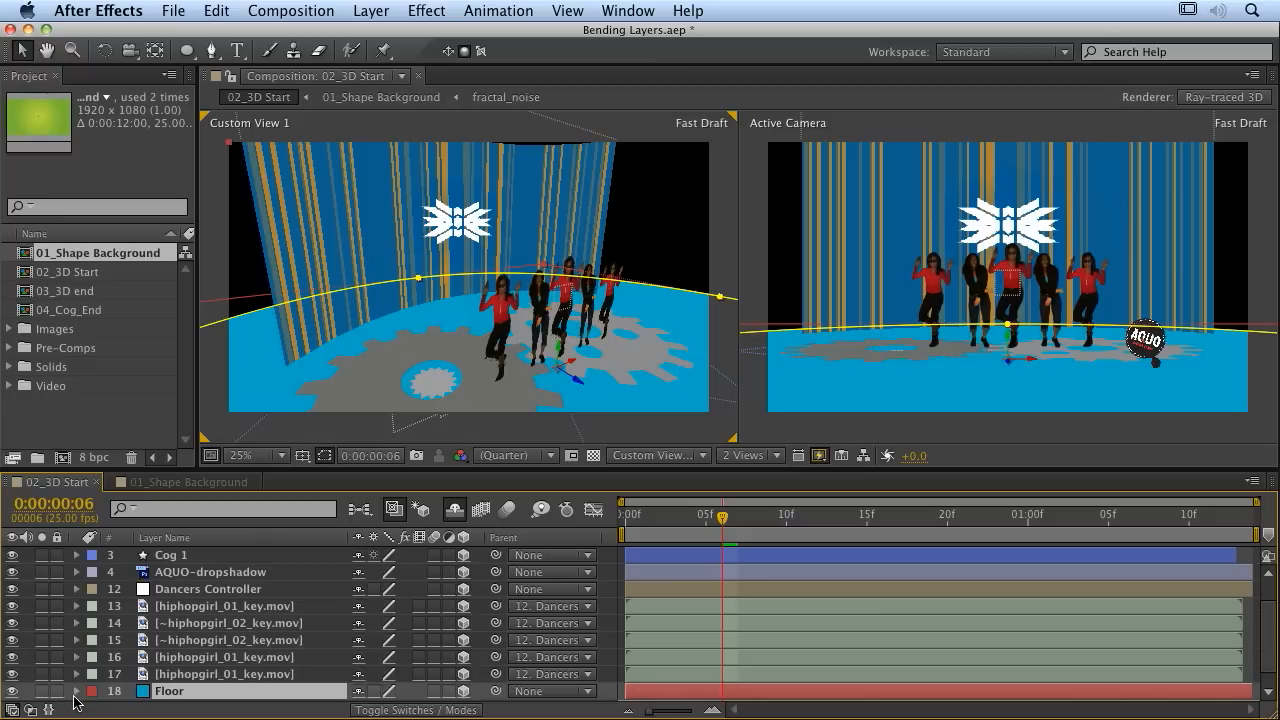
{"action": "left_click", "coordinate": [76, 691]}
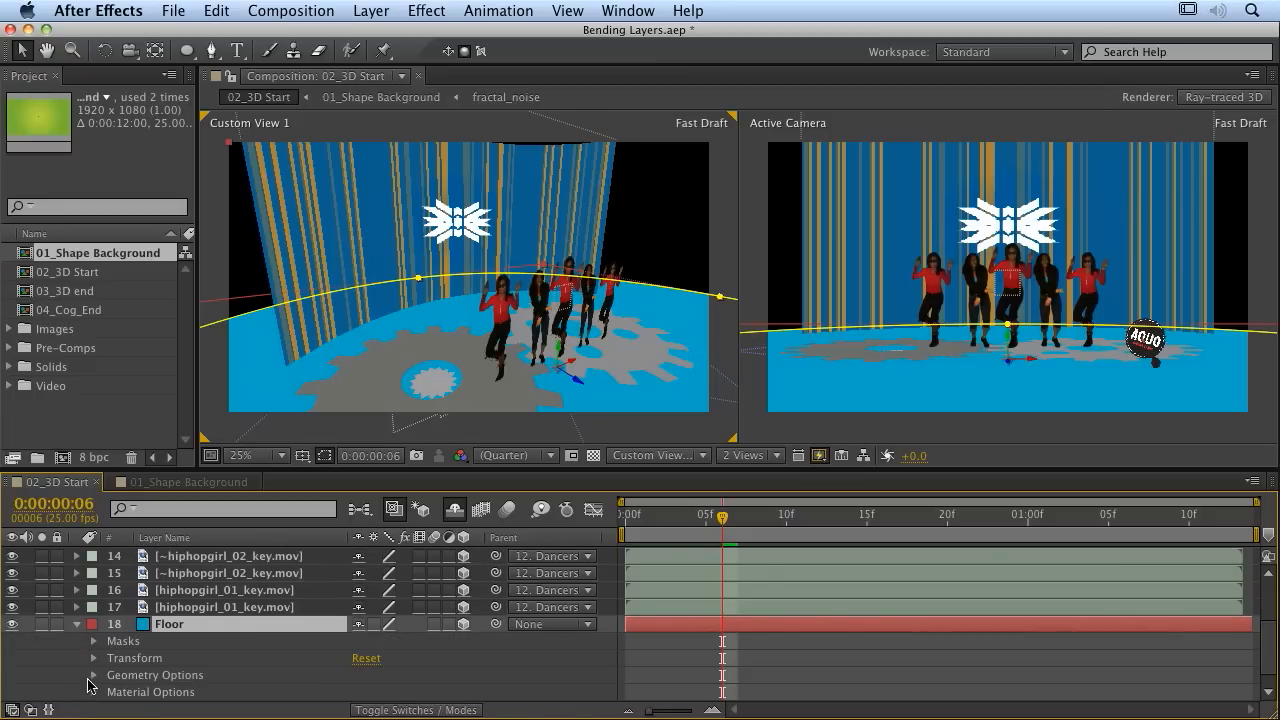